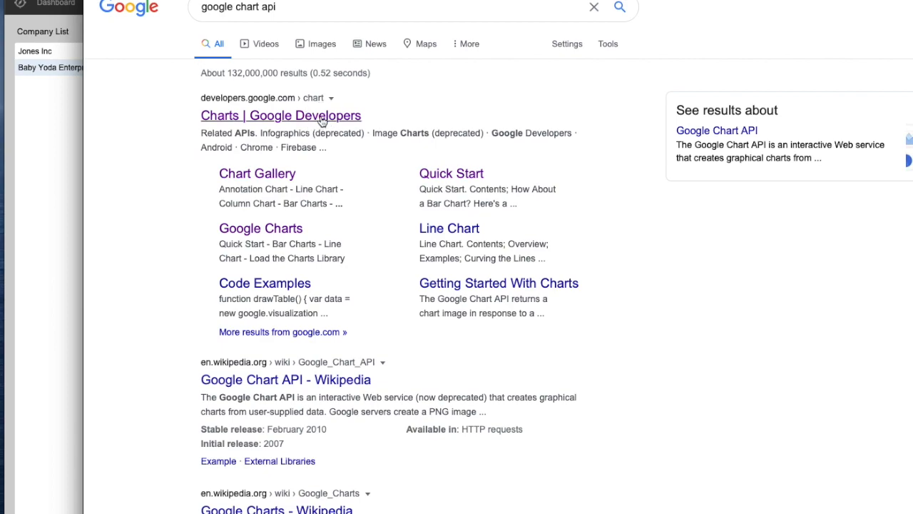
# - Open the Google Charts developer site and its Guides overview
pyautogui.click(281, 115)
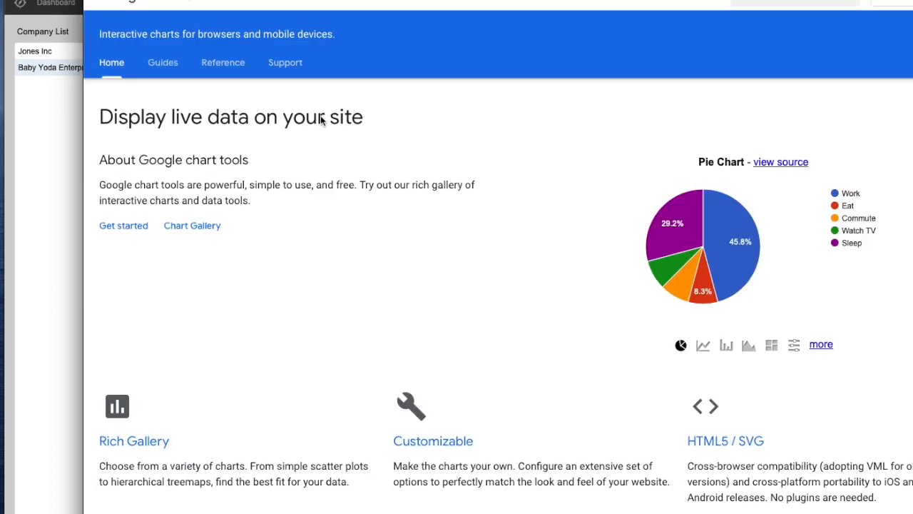
pyautogui.scroll(-3)
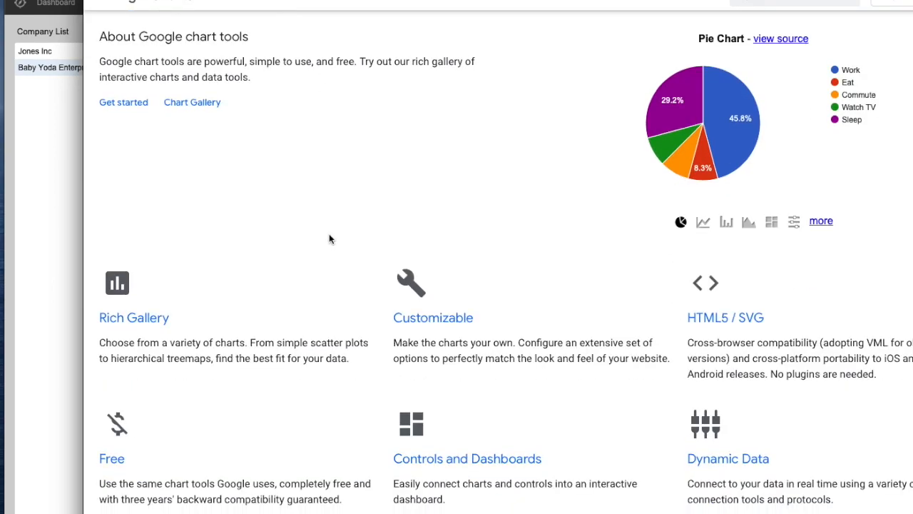
pyautogui.scroll(-3)
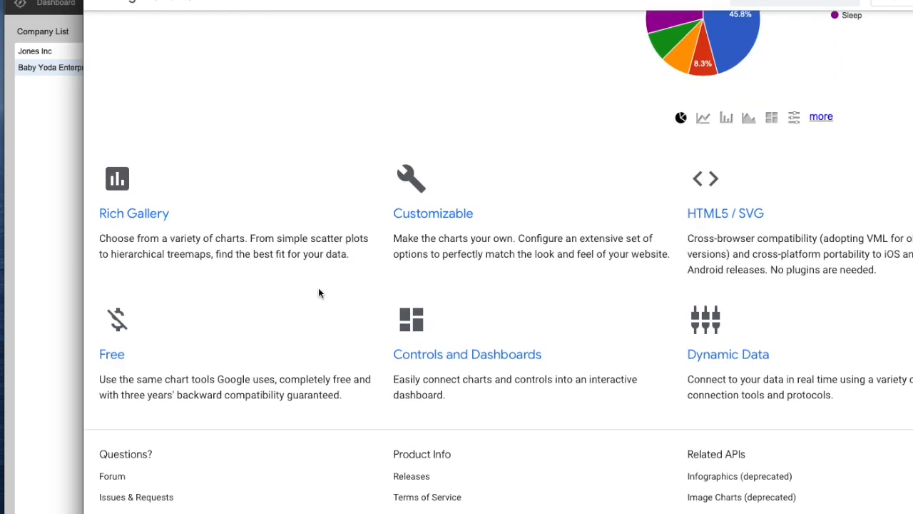
pyautogui.scroll(3)
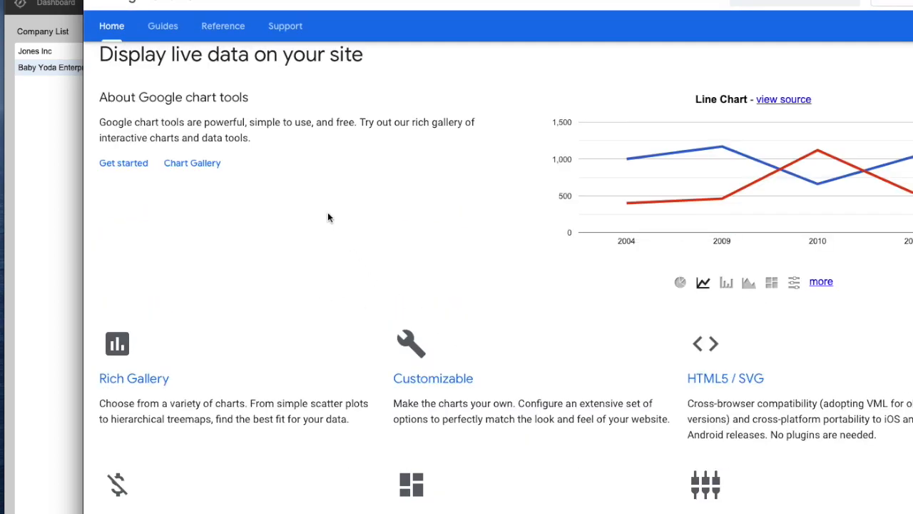
pyautogui.click(163, 25)
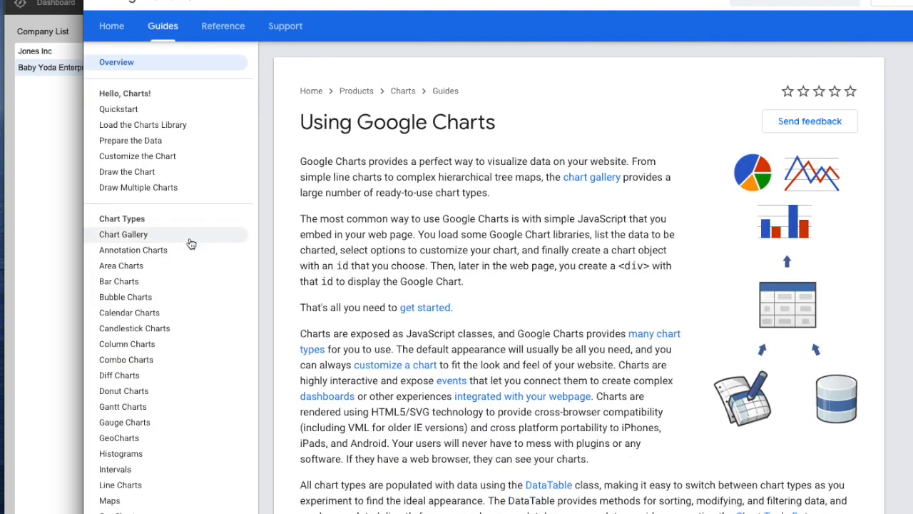
# - Browse the chart guides to Gauge Charts and scroll to its example code
pyautogui.scroll(-3)
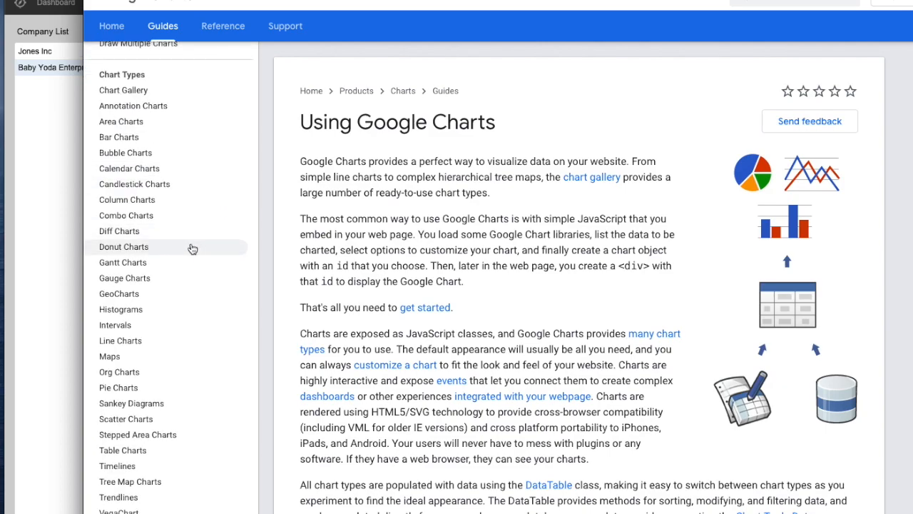
pyautogui.click(126, 215)
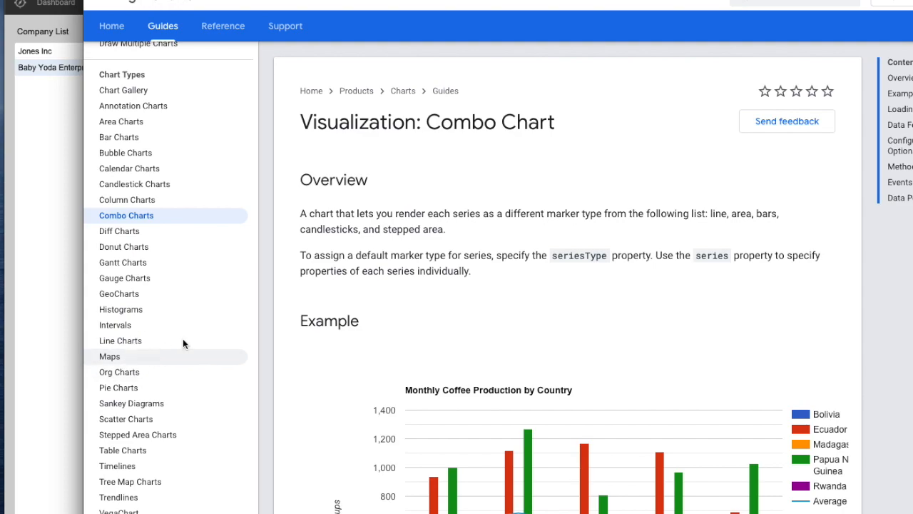
pyautogui.click(109, 356)
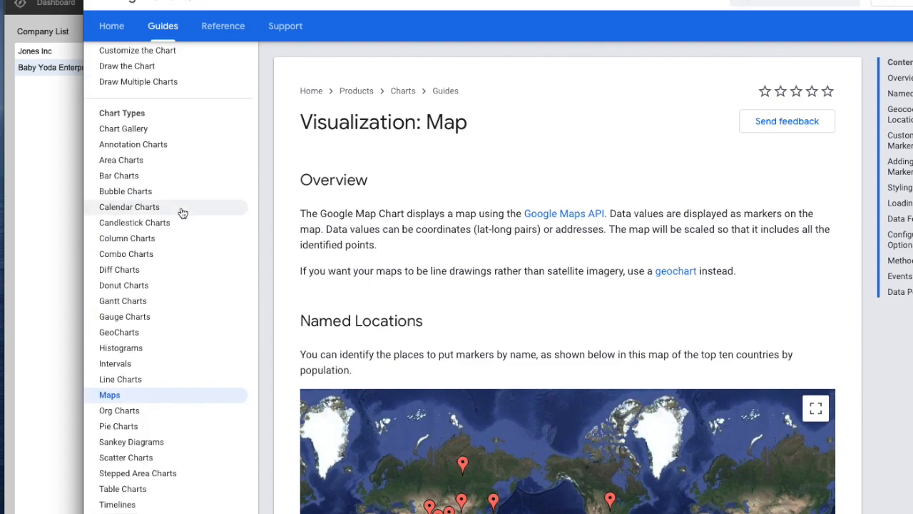
pyautogui.click(125, 316)
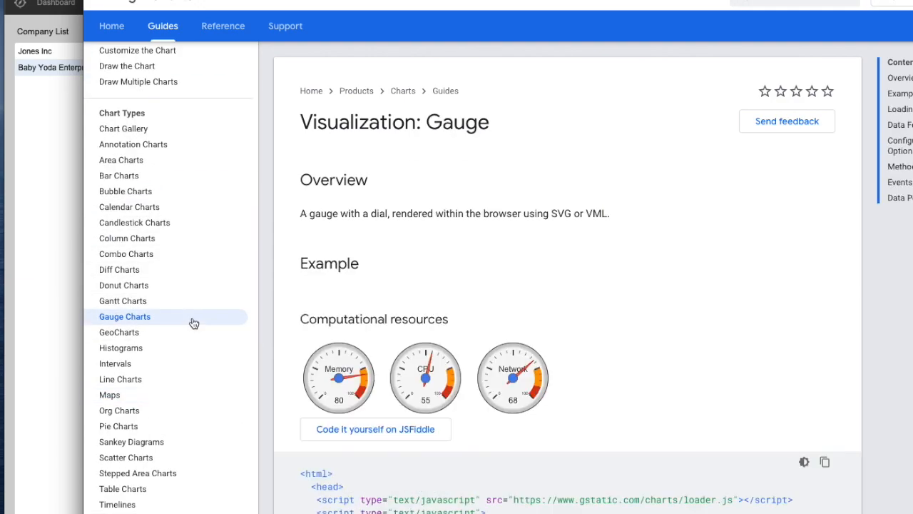
pyautogui.scroll(-3)
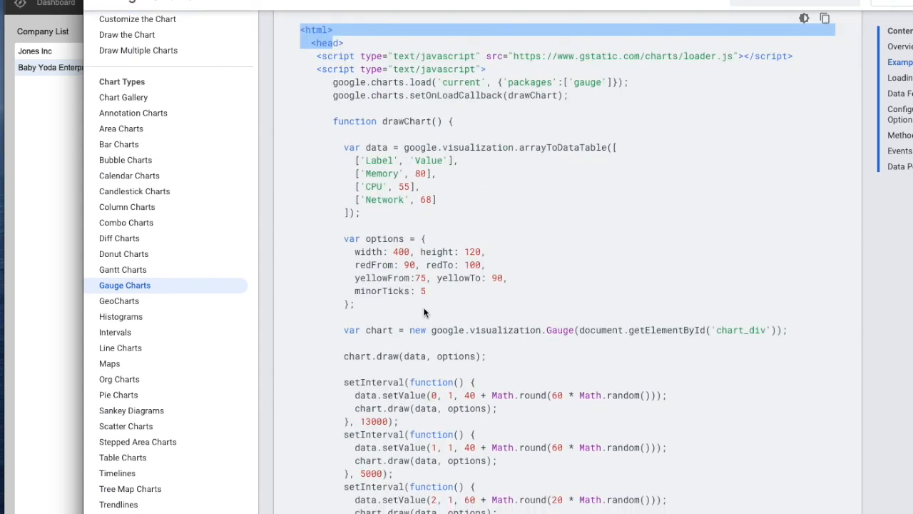
pyautogui.scroll(-3)
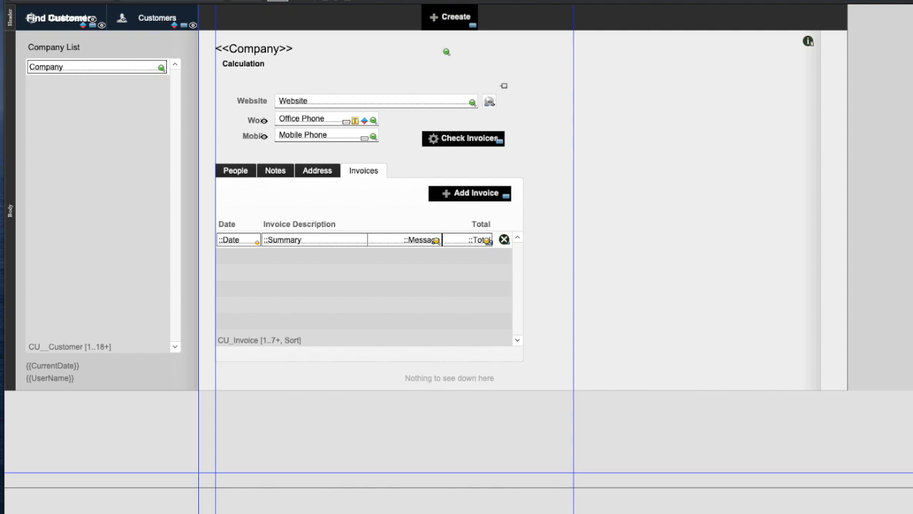
# - Draw a web viewer beside the company details and dismiss the table-not-found alert
pyautogui.moveTo(539, 112); pyautogui.dragTo(815, 298)
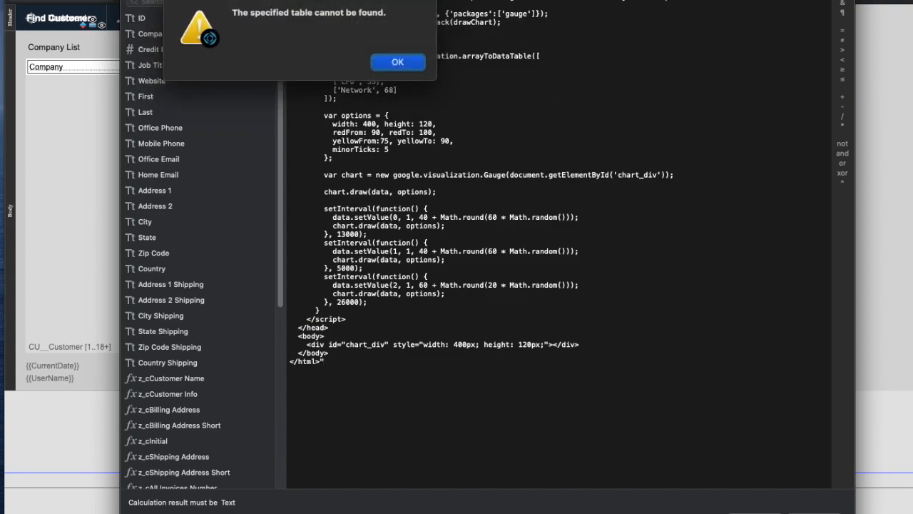
pyautogui.click(397, 61)
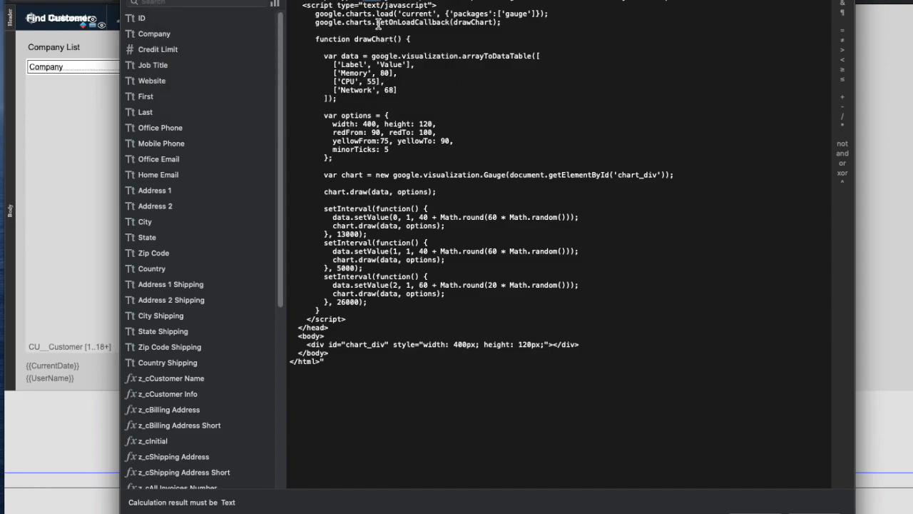
pyautogui.moveTo(443, 74)
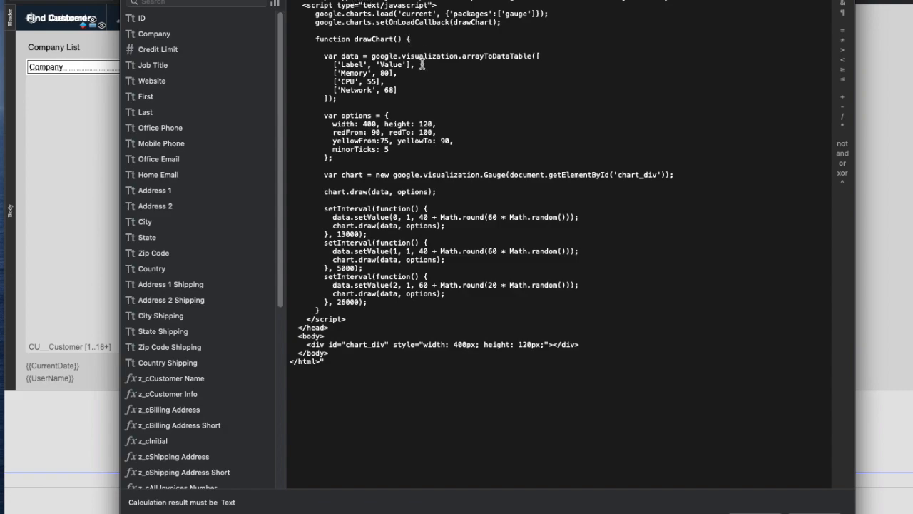
pyautogui.moveTo(499, 150)
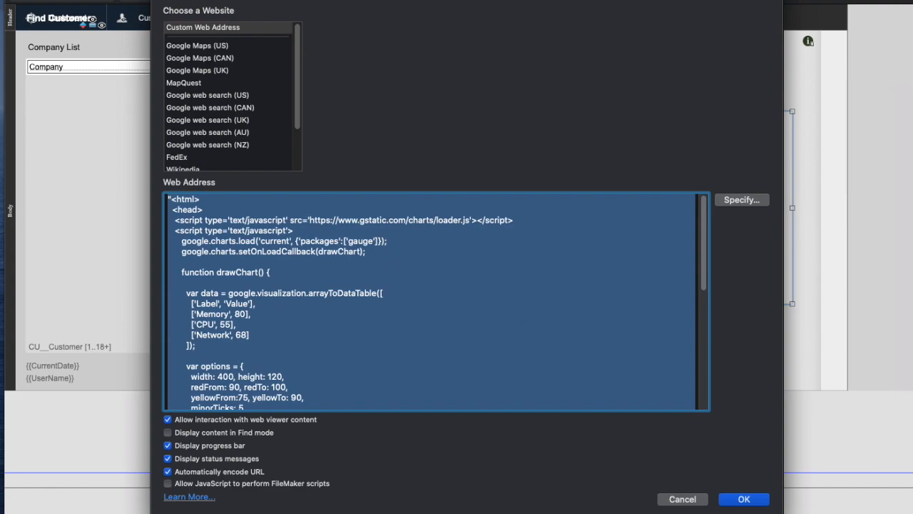
# - Accept the Web Viewer Setup and reopen the viewer's gauge code for editing
pyautogui.click(744, 499)
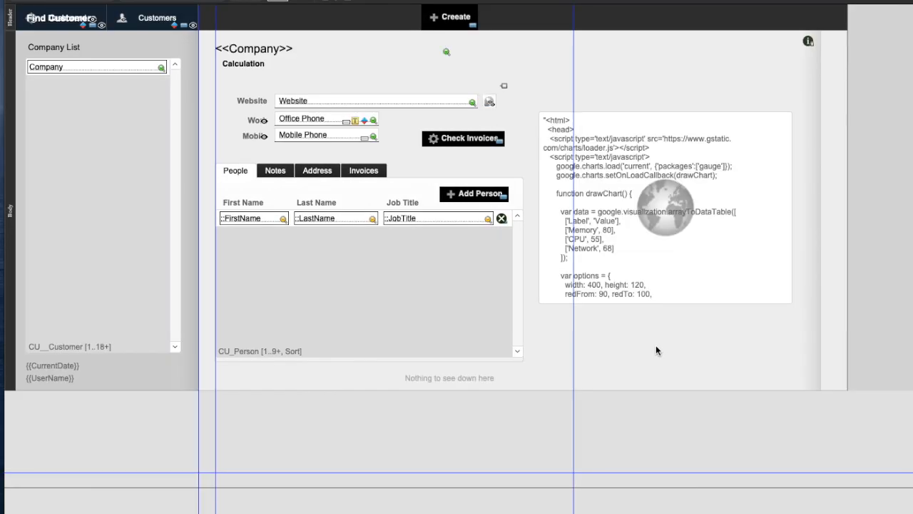
pyautogui.click(490, 101)
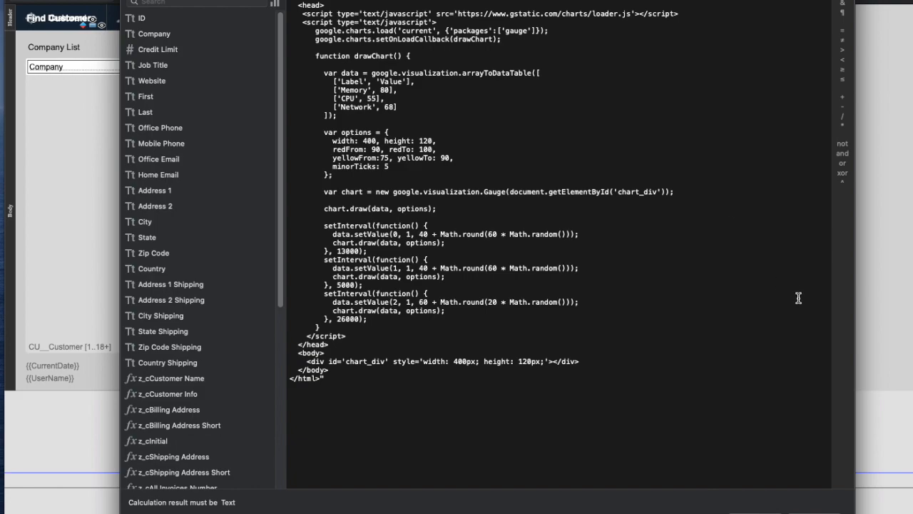
pyautogui.moveTo(338, 216)
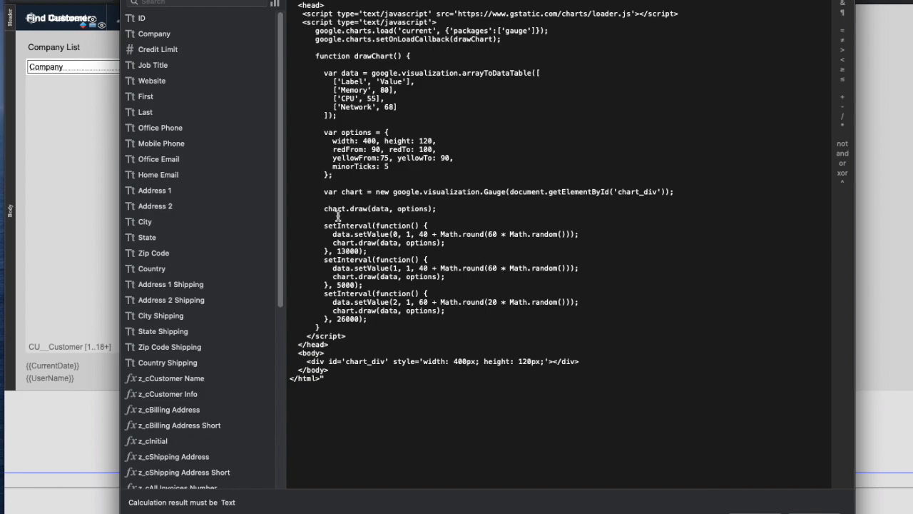
# - Delete the random-update blocks and the CPU and Network rows, then confirm the settings
pyautogui.moveTo(337, 225); pyautogui.dragTo(389, 278)
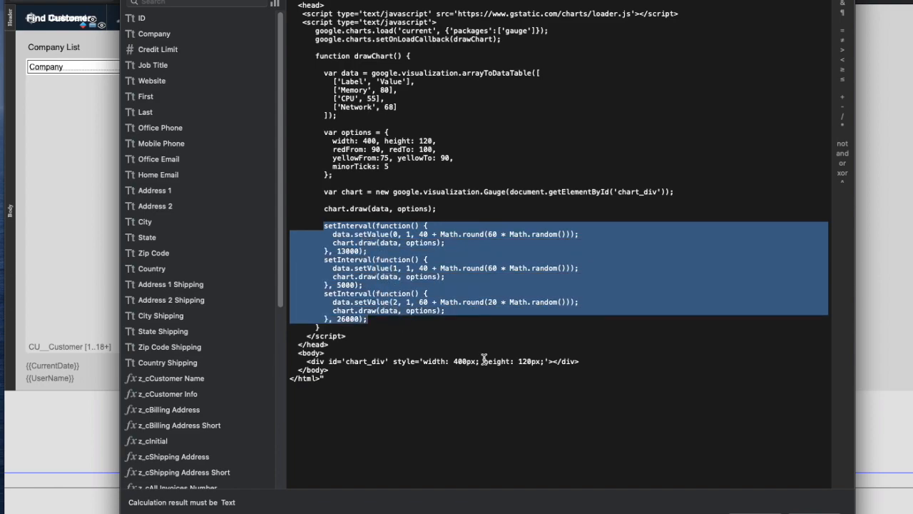
pyautogui.press('Delete')
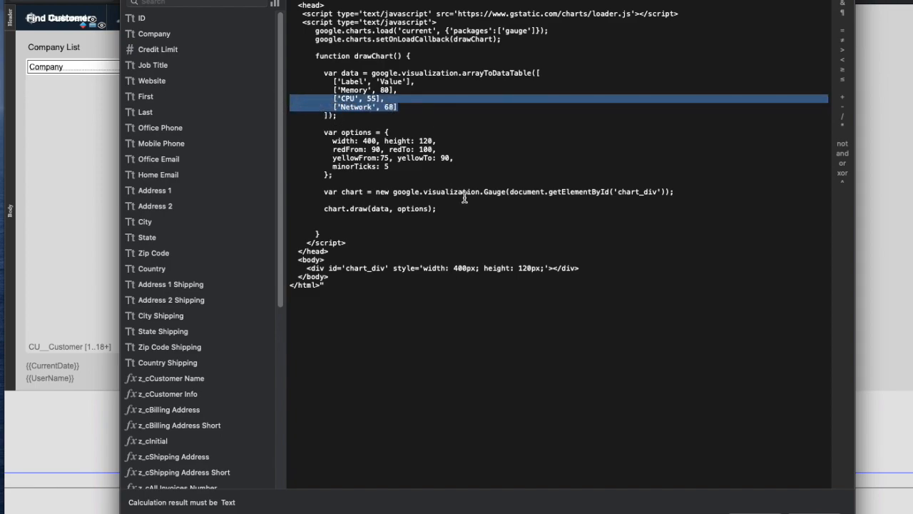
pyautogui.press('Delete')
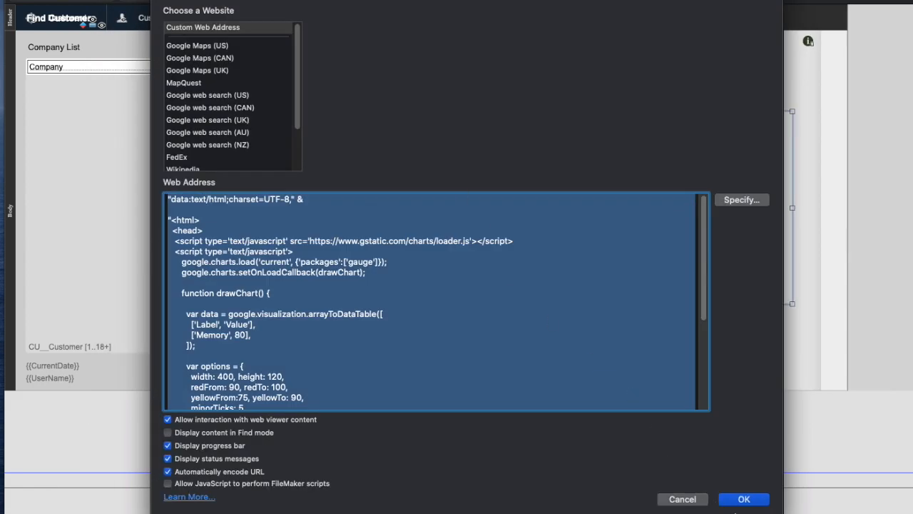
pyautogui.click(744, 499)
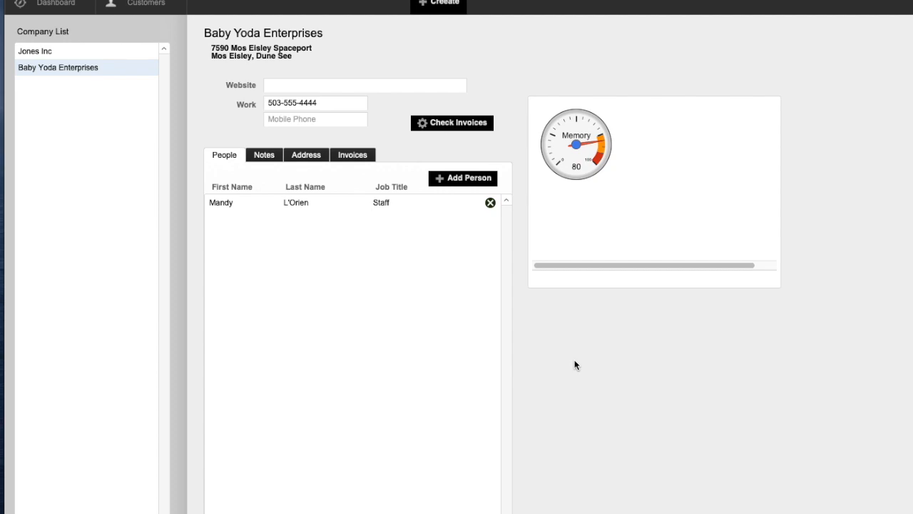
# - Show Baby Yoda Enterprises' Invoices tab beside the Memory gauge
pyautogui.click(353, 155)
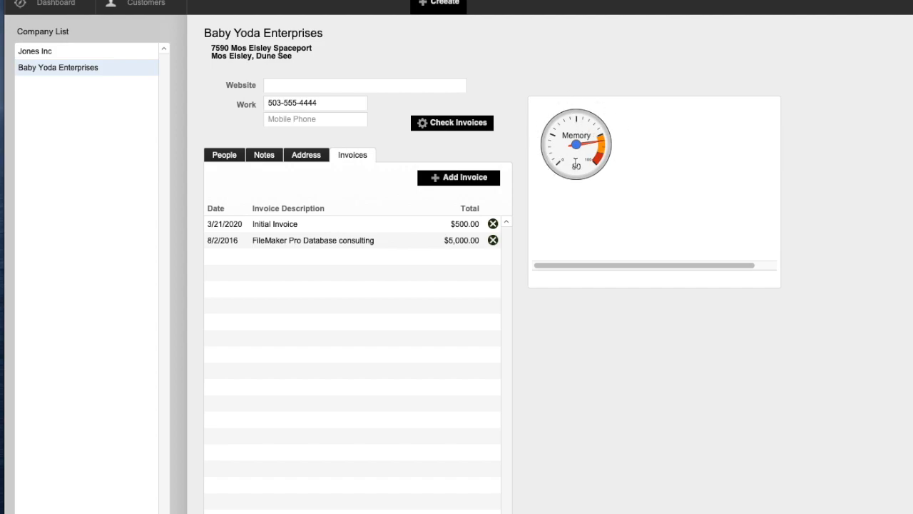
pyautogui.moveTo(599, 233)
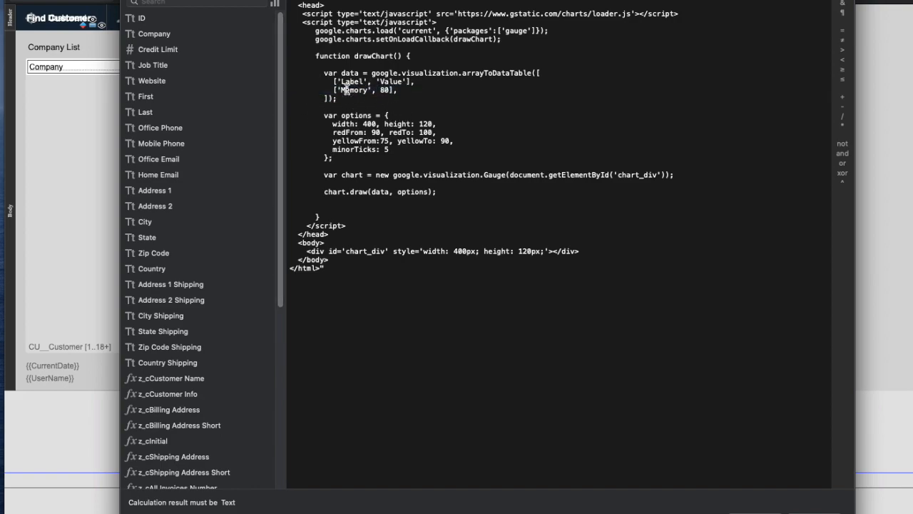
# - Change the gauge row to label 'Invoices' with value count (CU_Invoice::ID) instead of 80
pyautogui.write('Invoices')
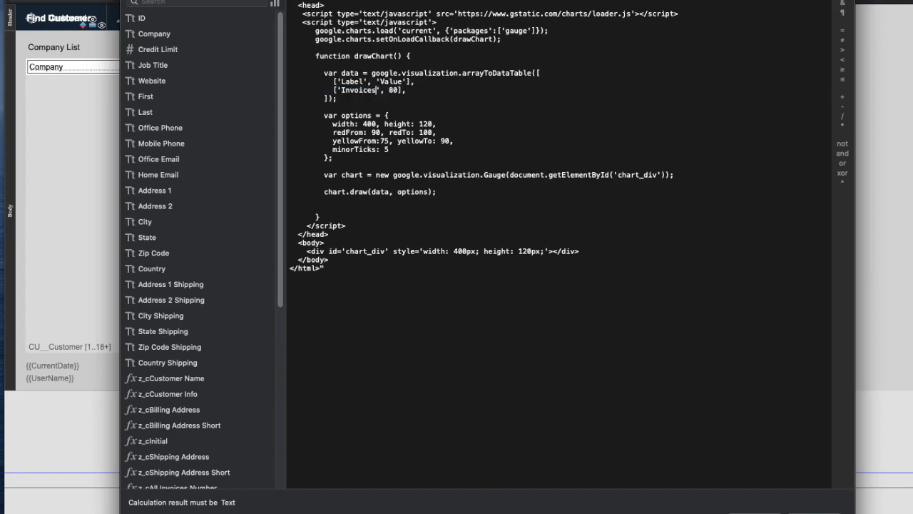
pyautogui.doubleClick(392, 90)
pyautogui.write('count ')
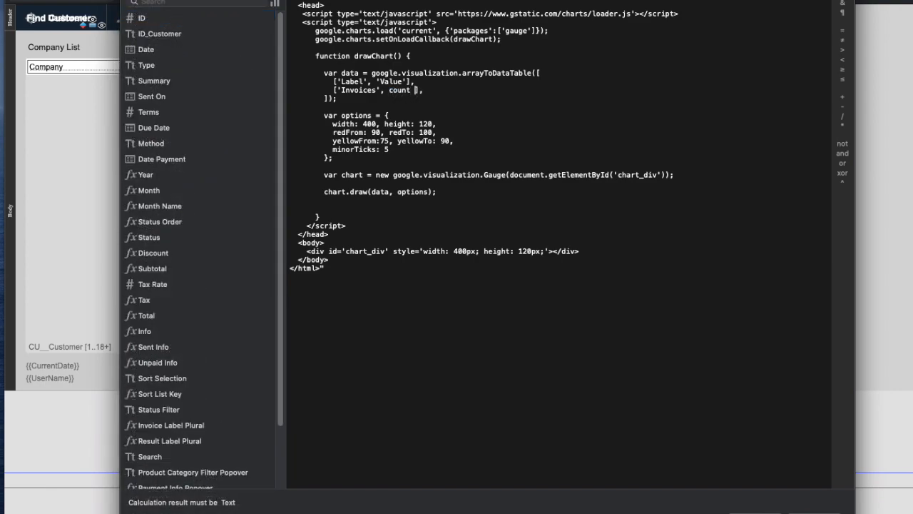
pyautogui.click(142, 17)
pyautogui.write('(CU_Invoice::ID)')
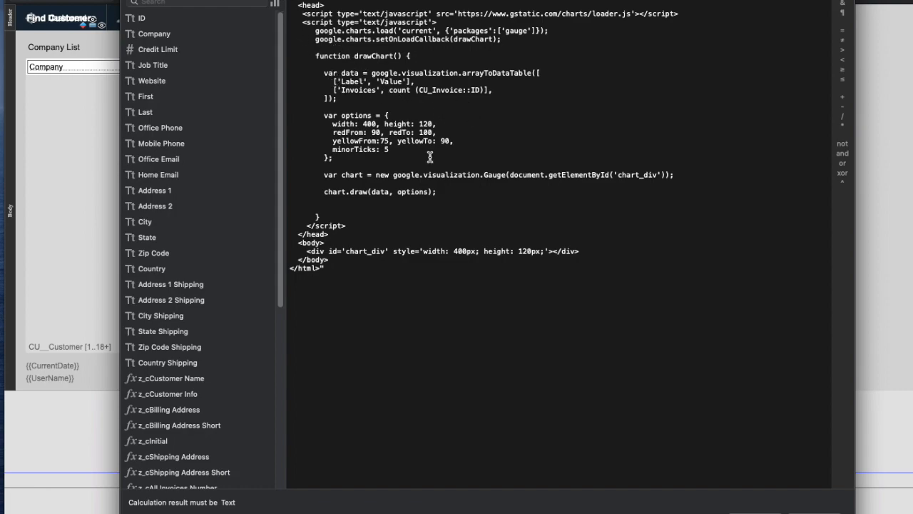
pyautogui.moveTo(388, 94)
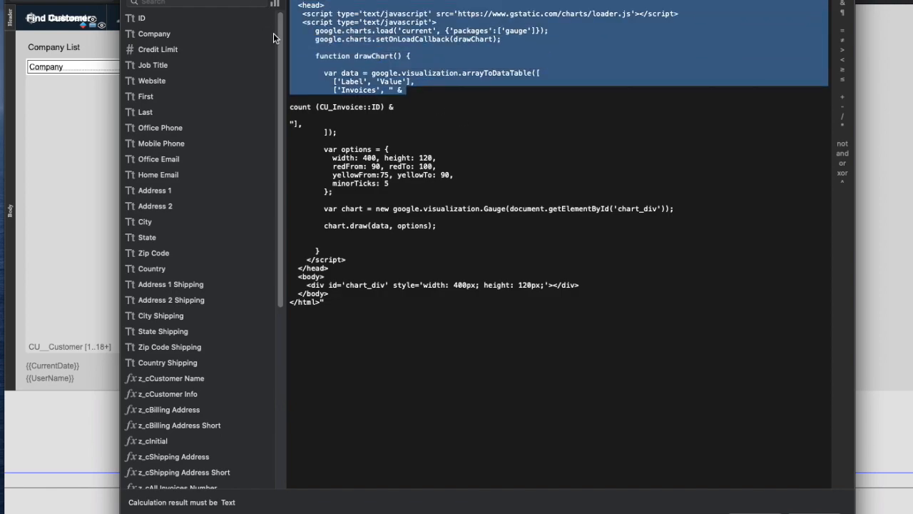
pyautogui.click(343, 106)
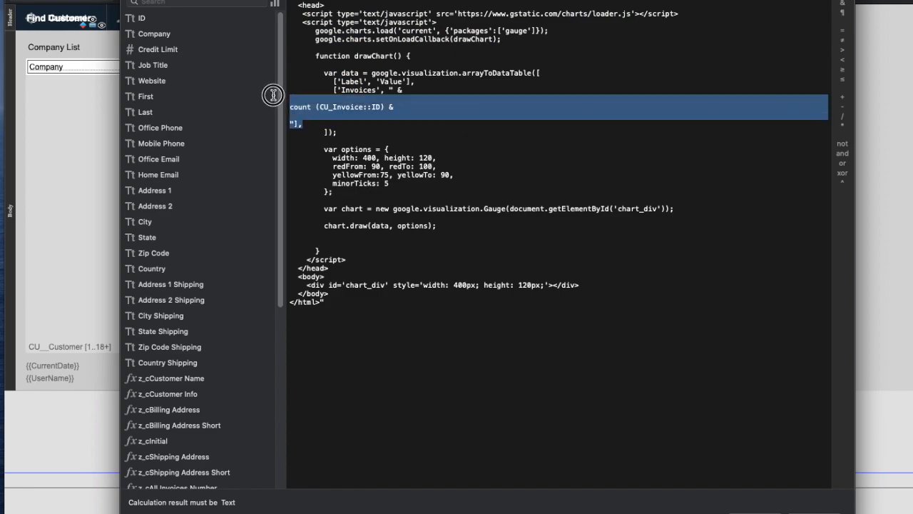
pyautogui.click(294, 125)
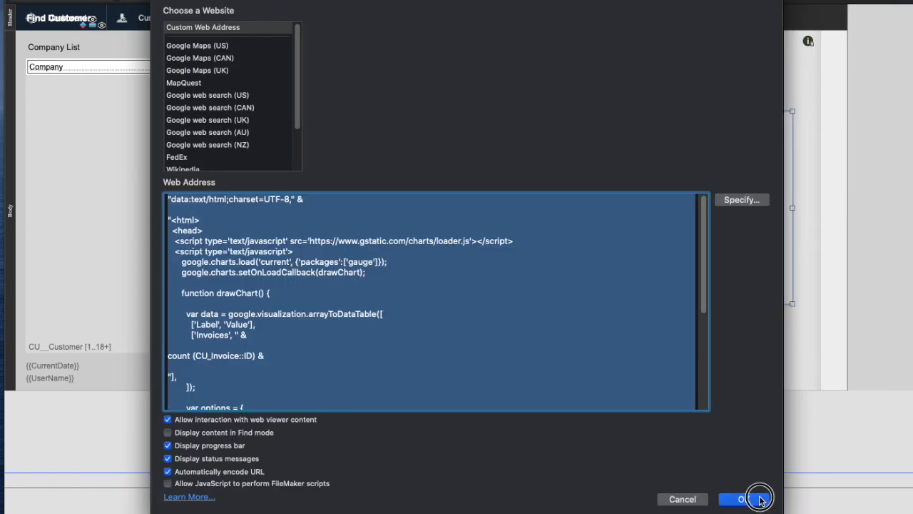
# - Check the Invoices gauge for Jones Inc, AppWorks, ABC Technology and ACME software consulting
pyautogui.click(744, 499)
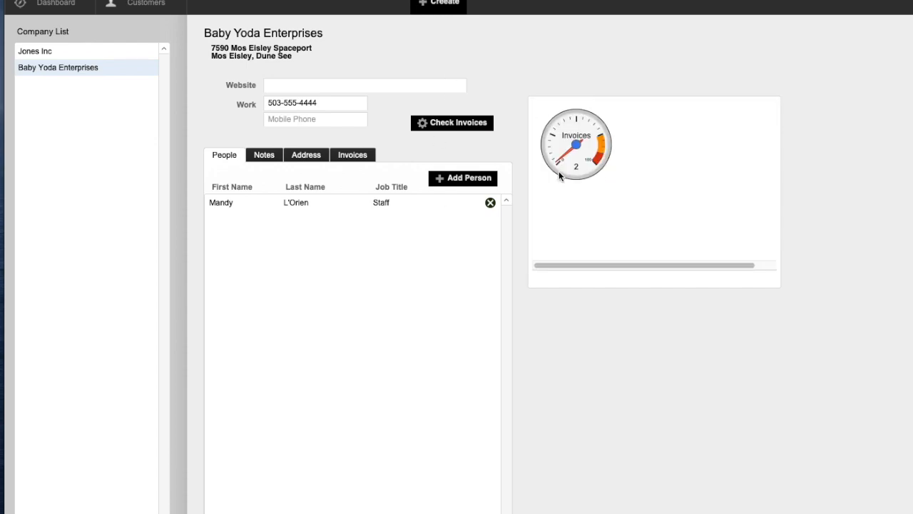
pyautogui.moveTo(350, 169)
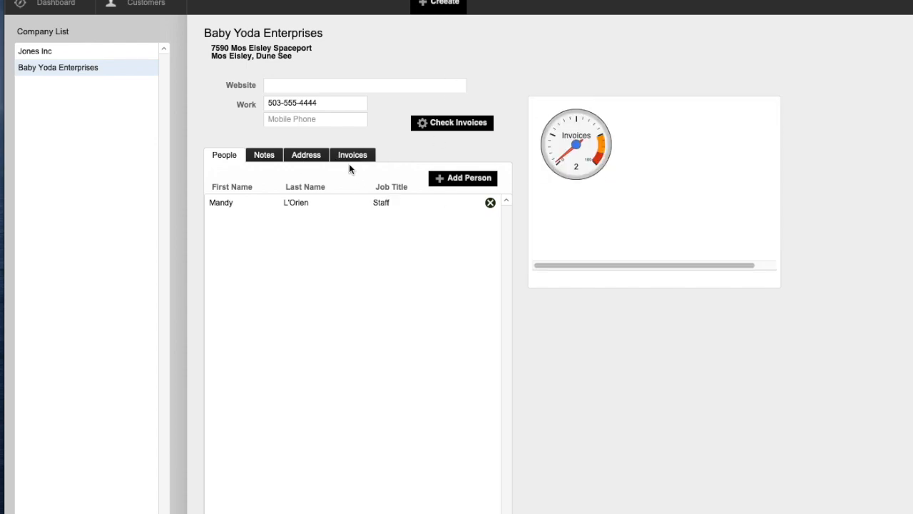
pyautogui.click(352, 154)
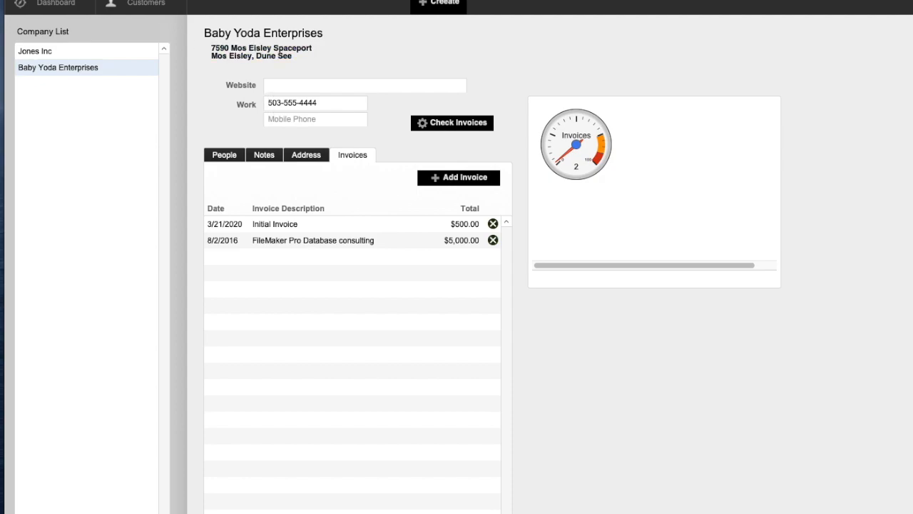
pyautogui.click(35, 51)
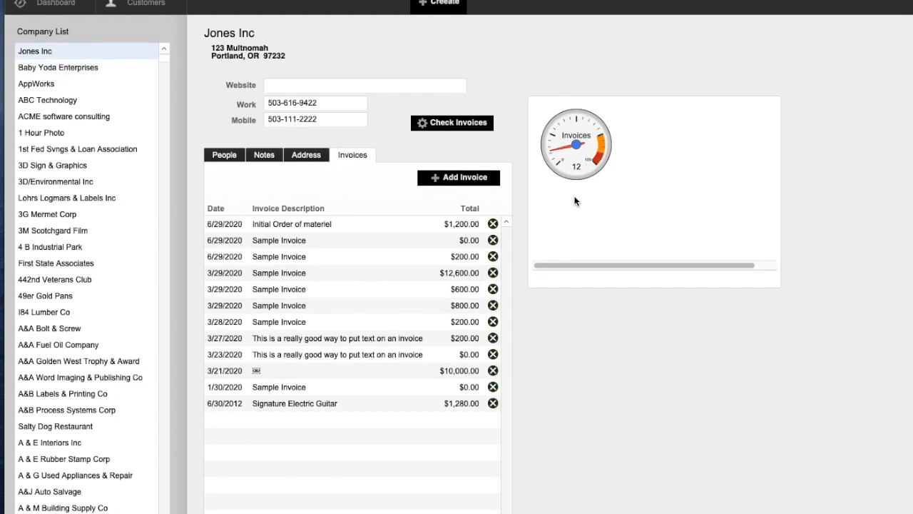
pyautogui.click(36, 83)
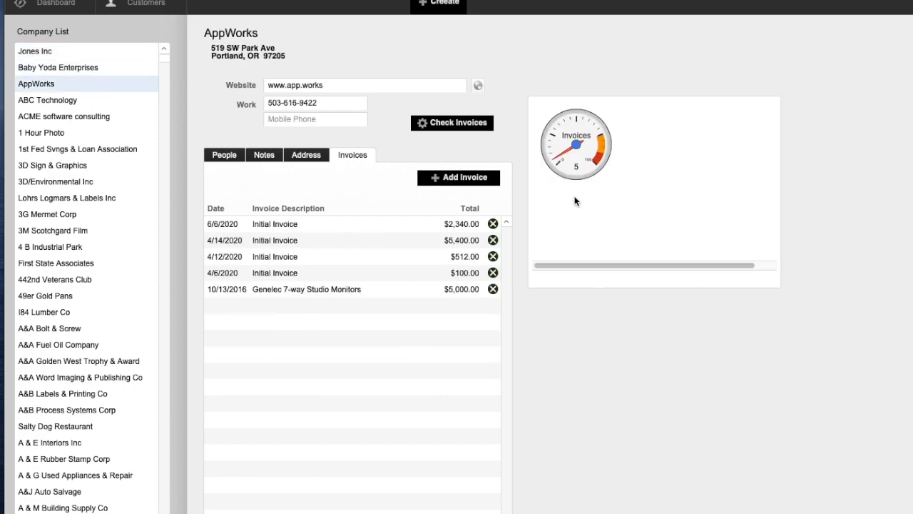
pyautogui.click(47, 100)
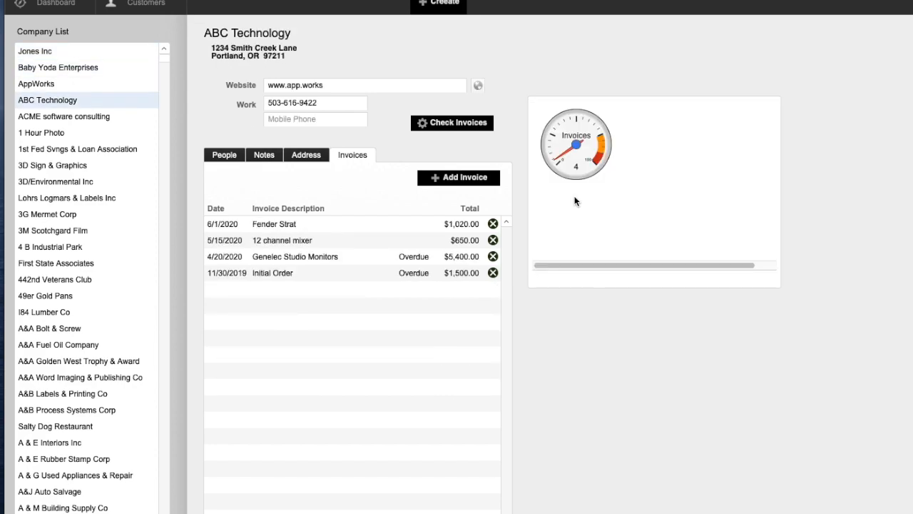
pyautogui.click(64, 116)
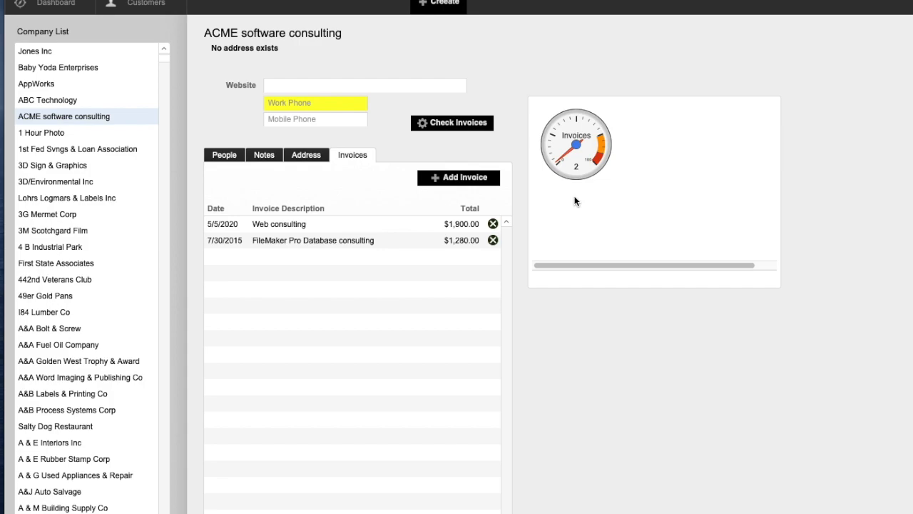
pyautogui.moveTo(617, 206)
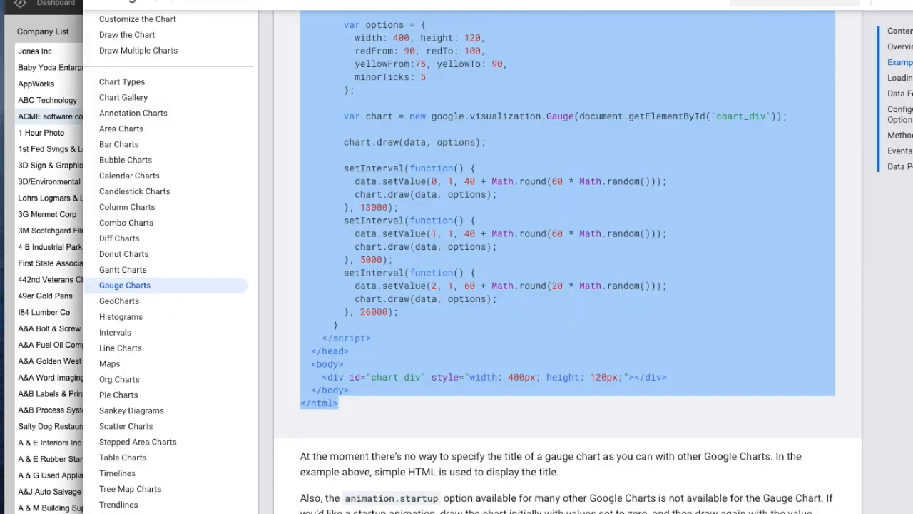
# - Scroll the Gauge guide down to the Configuration Options table
pyautogui.scroll(-3)
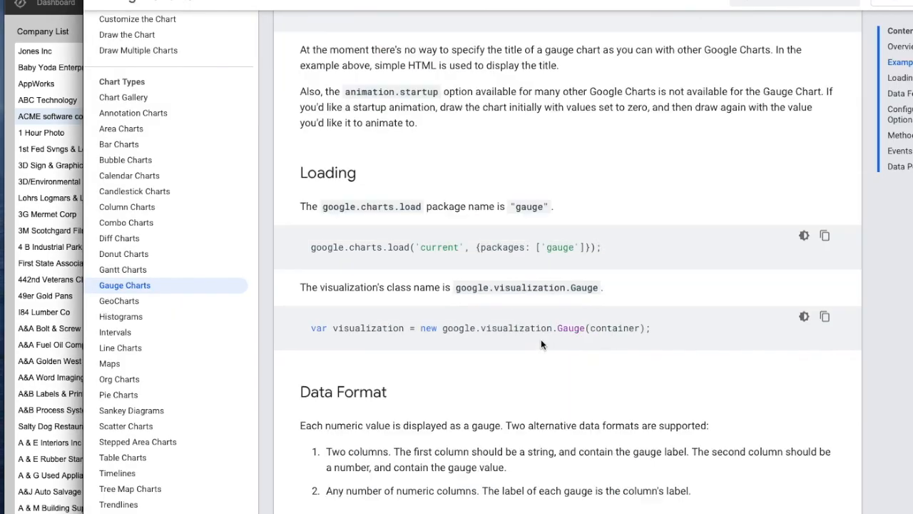
pyautogui.scroll(-3)
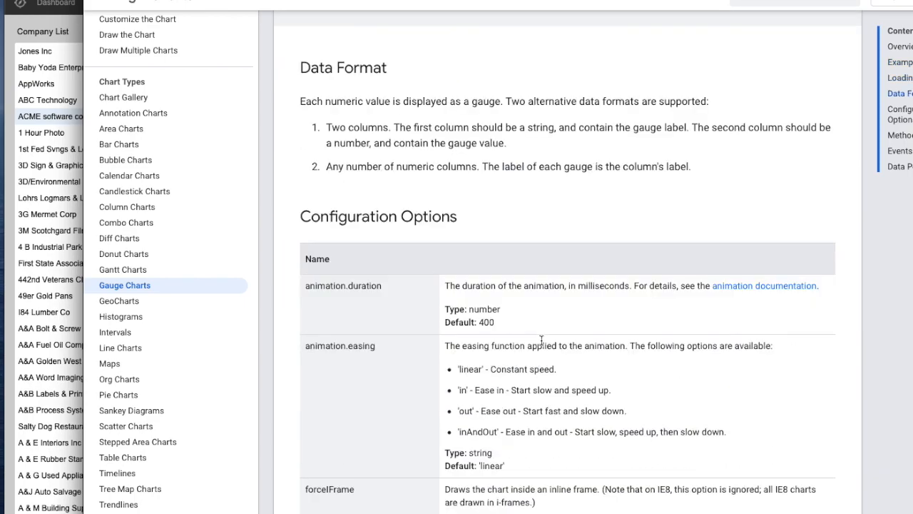
pyautogui.scroll(-3)
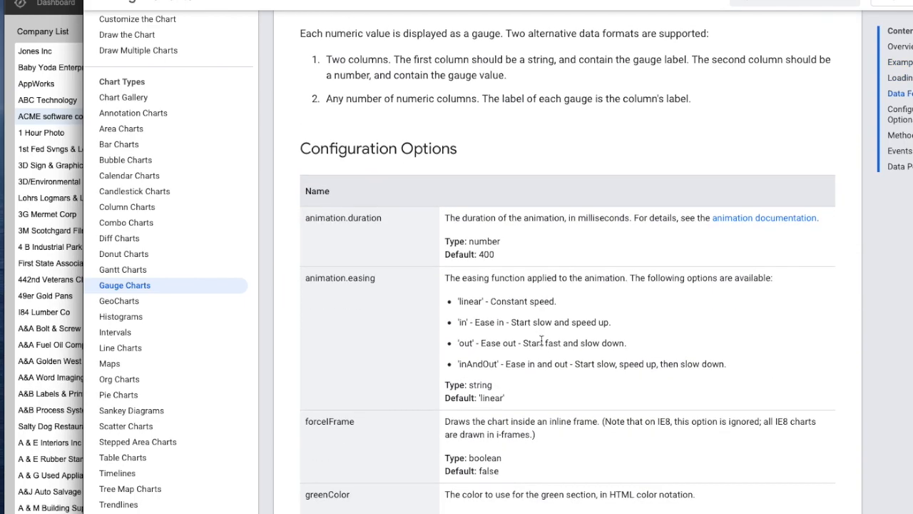
pyautogui.scroll(-3)
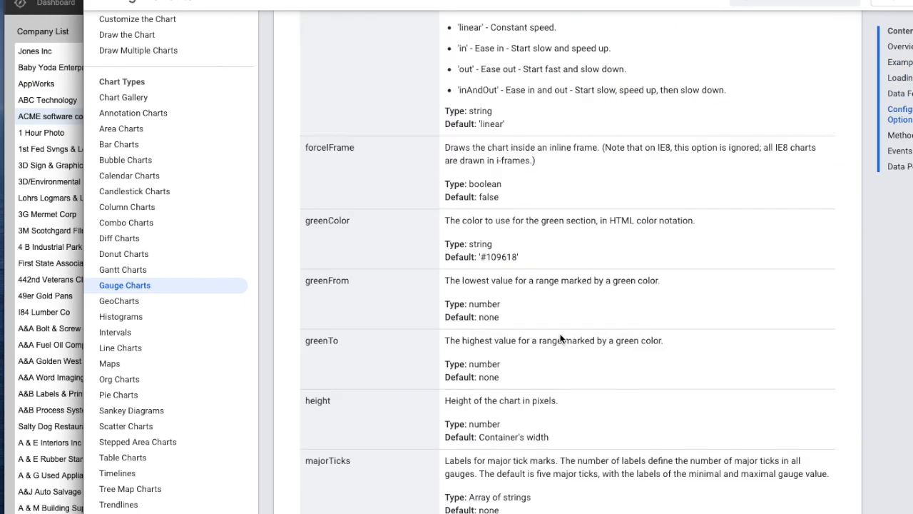
pyautogui.moveTo(519, 209)
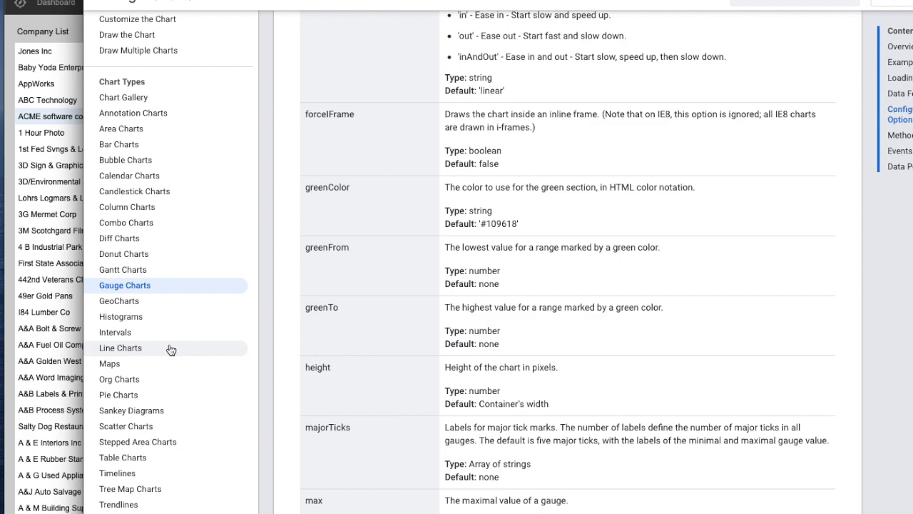
pyautogui.moveTo(140, 288)
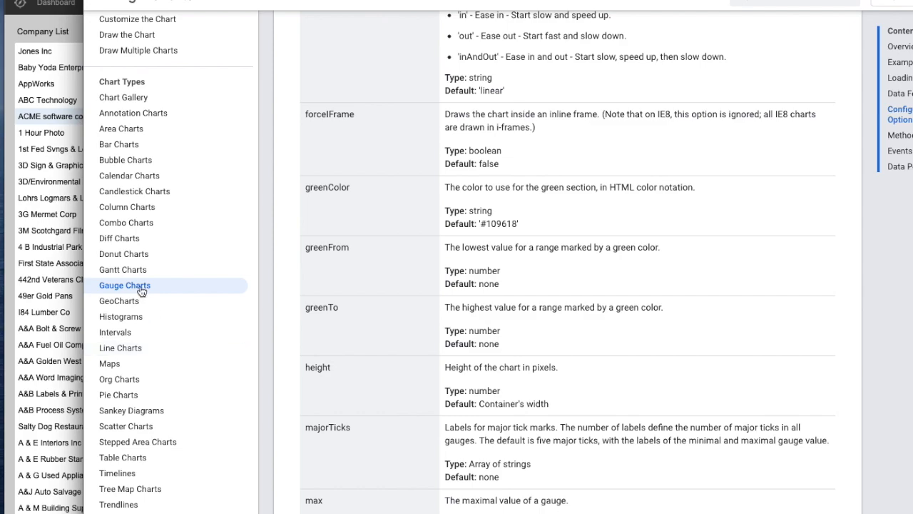